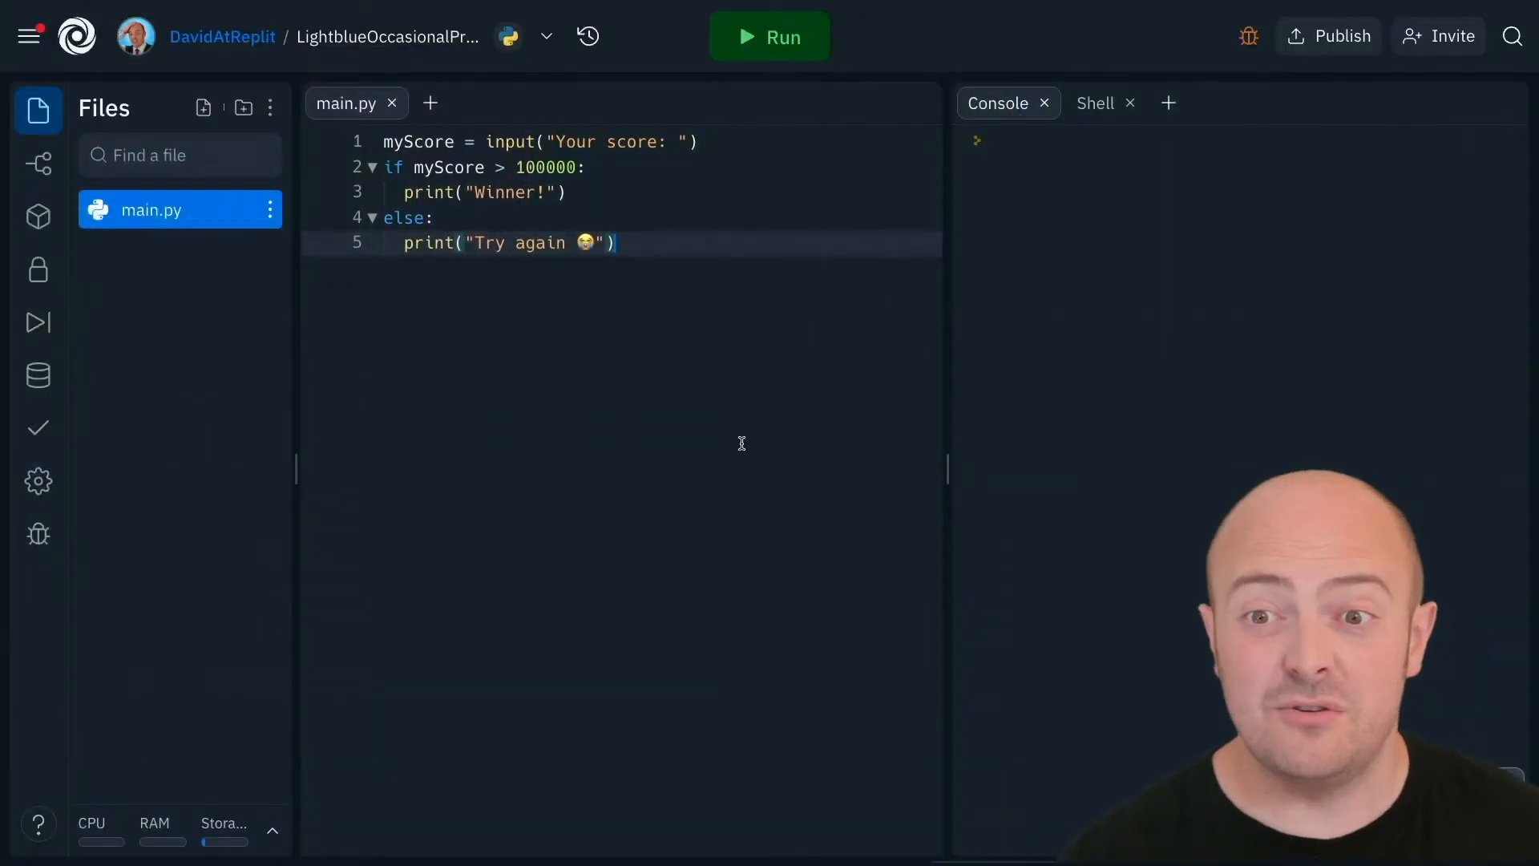
pyautogui.click(767, 37)
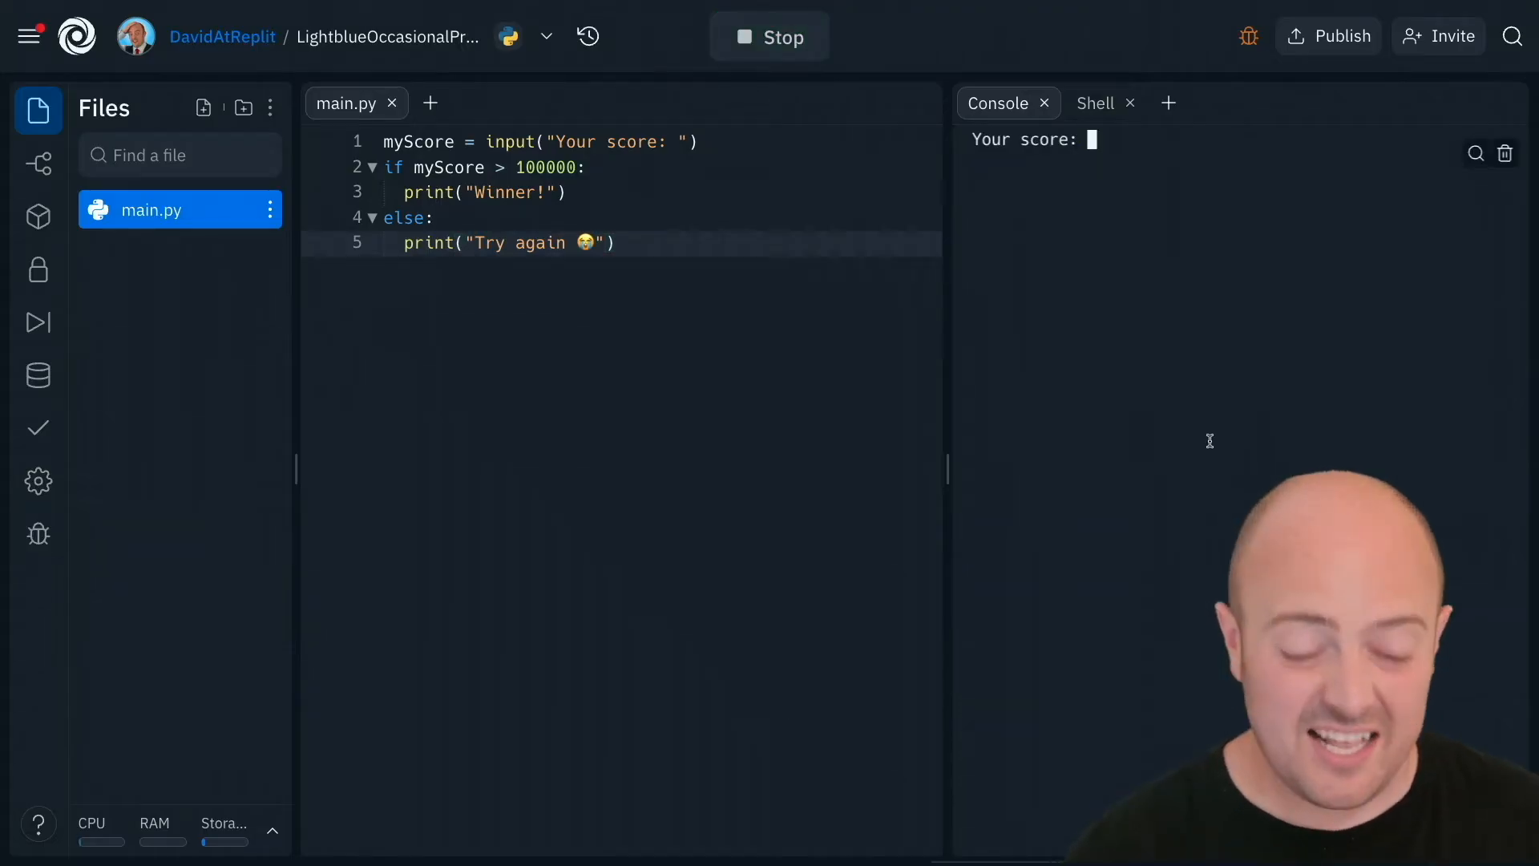
pyautogui.write('9999999999')
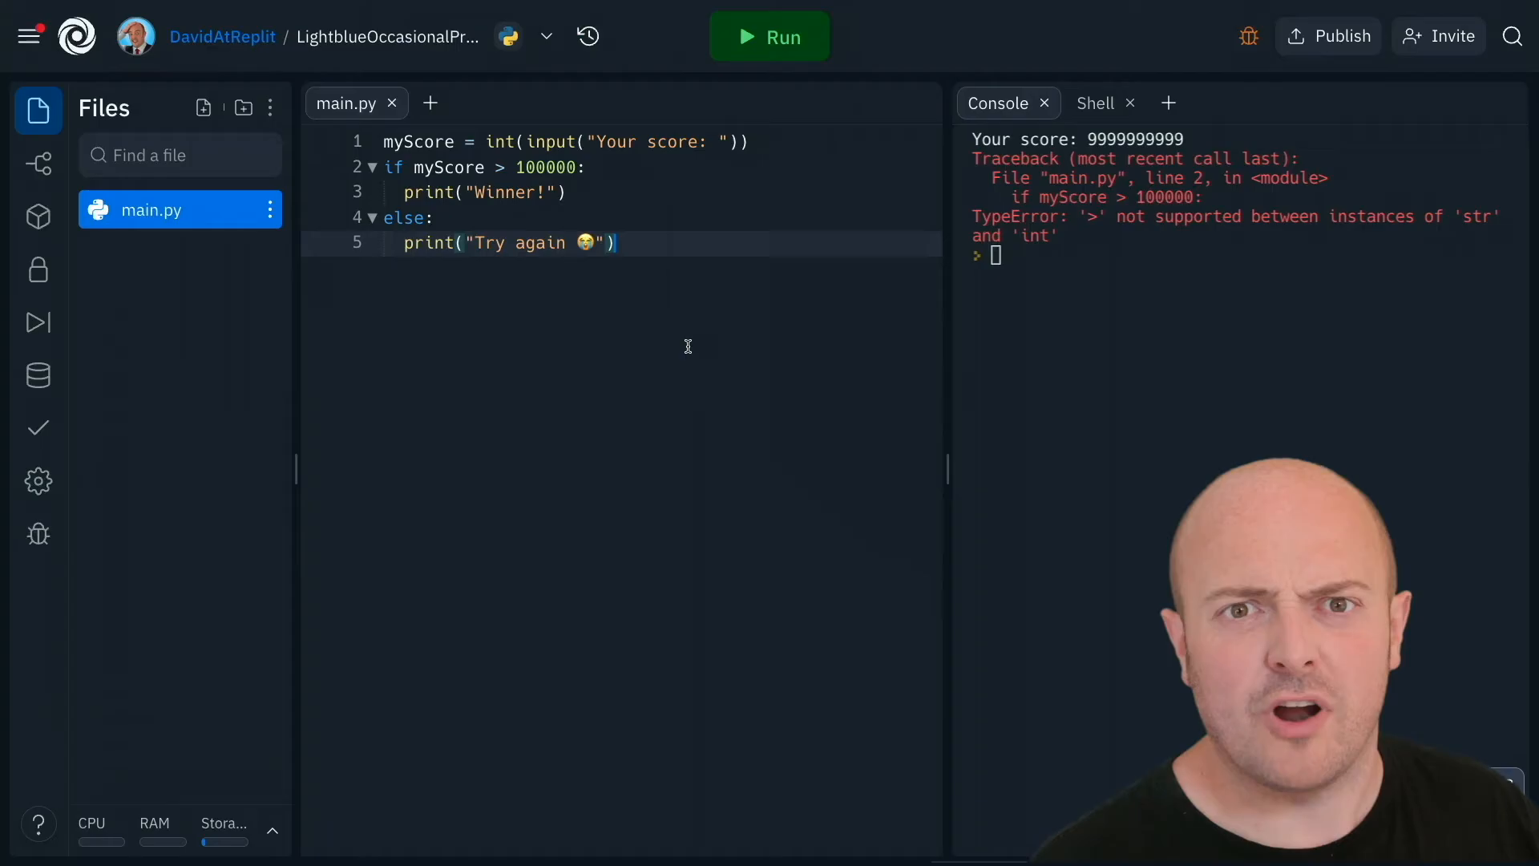
pyautogui.click(768, 37)
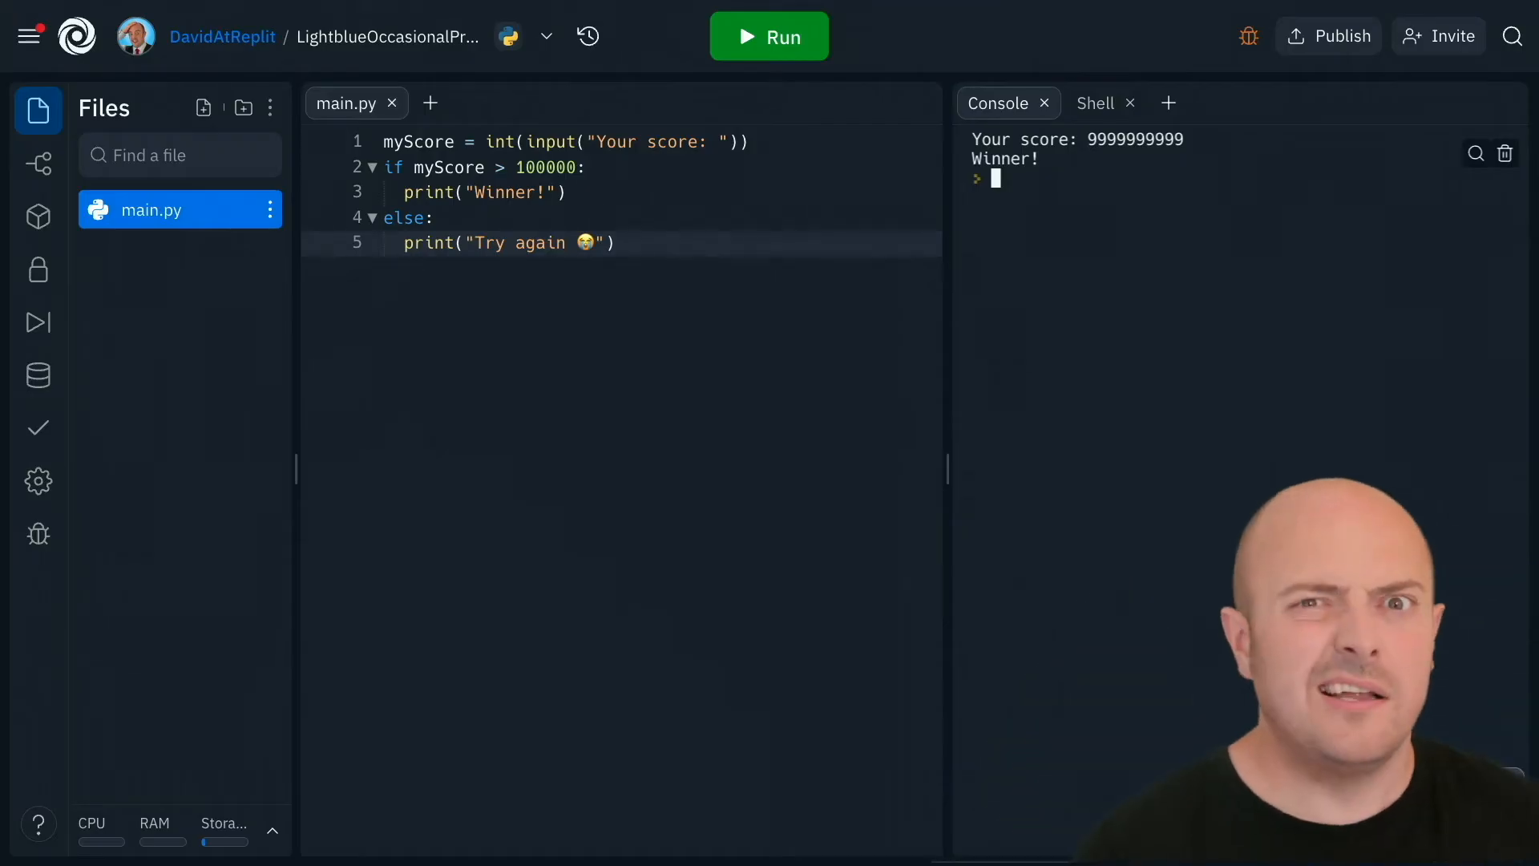
pyautogui.click(769, 37)
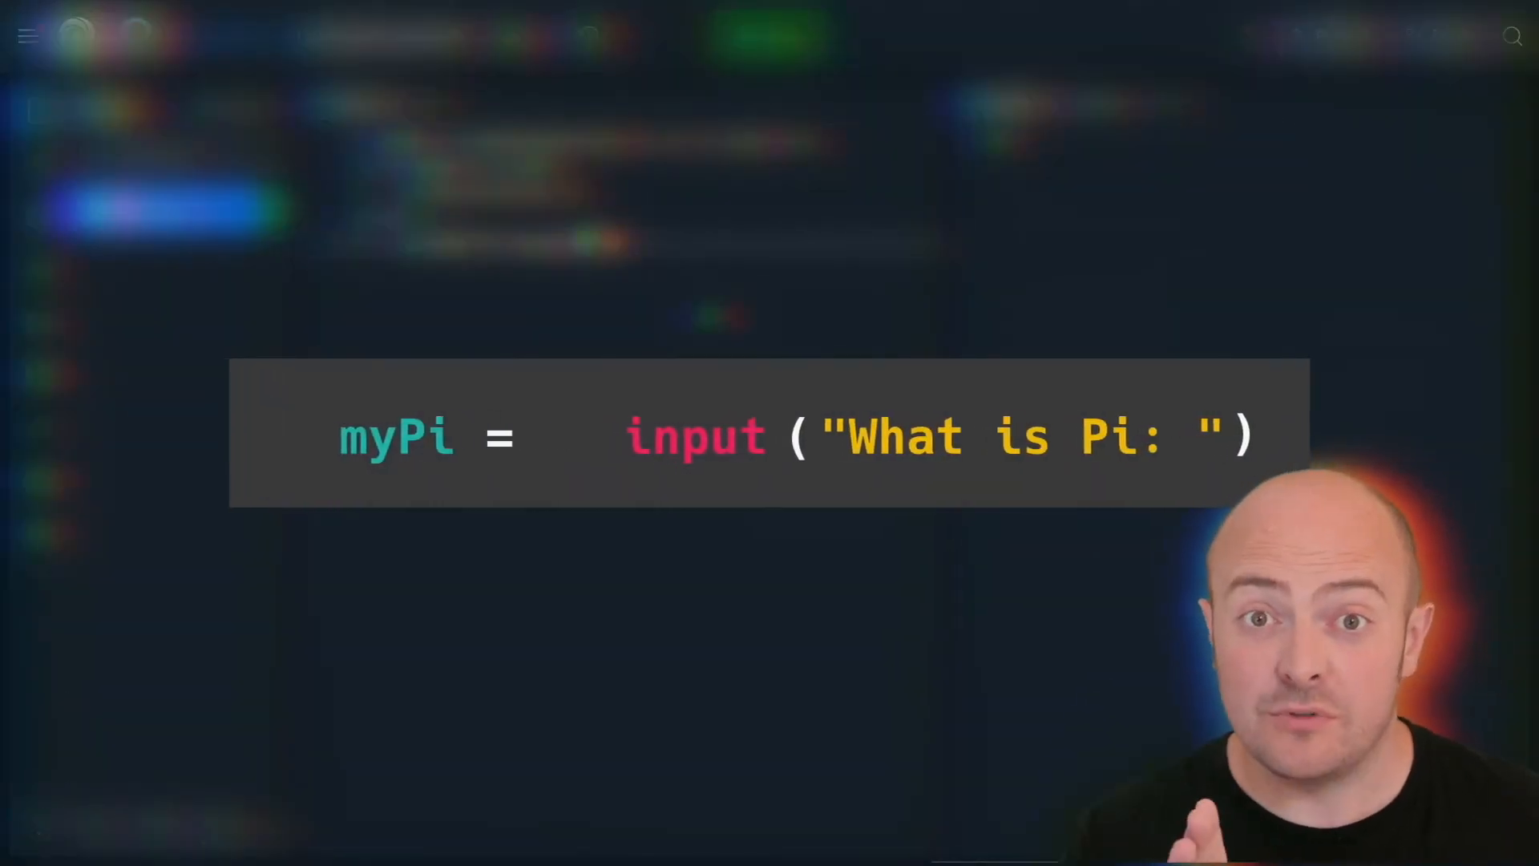
# Wrap the Pi input in float() so myPi compares as a number against 3.142
pyautogui.write('float(input("What is Pi to 3dp?')
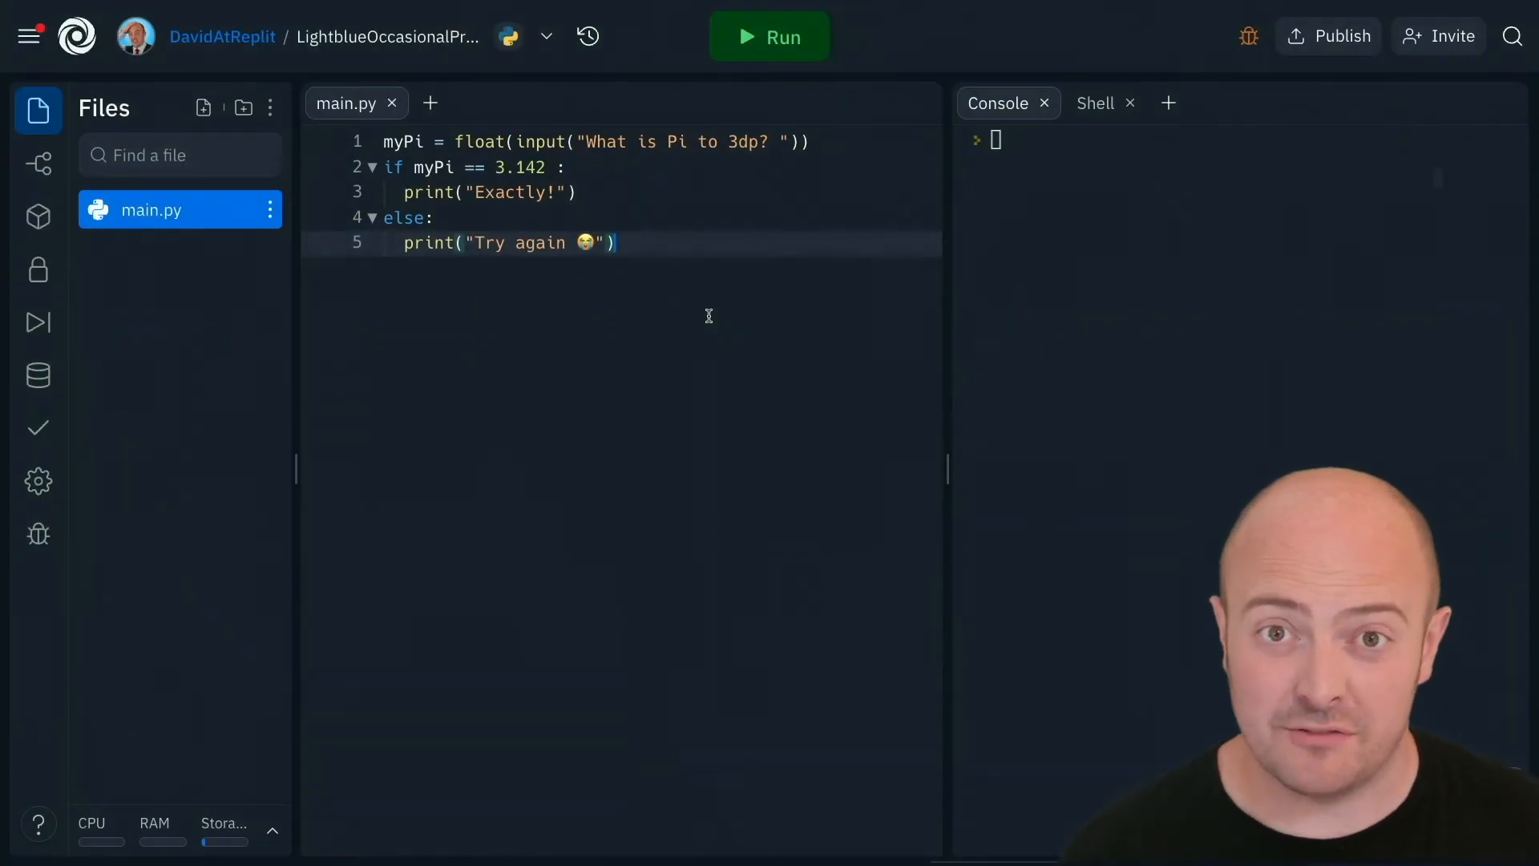
# Run the Pi quiz answering 3.142 for Exactly!, then rerun answering 5.4 for Try again
pyautogui.click(770, 36)
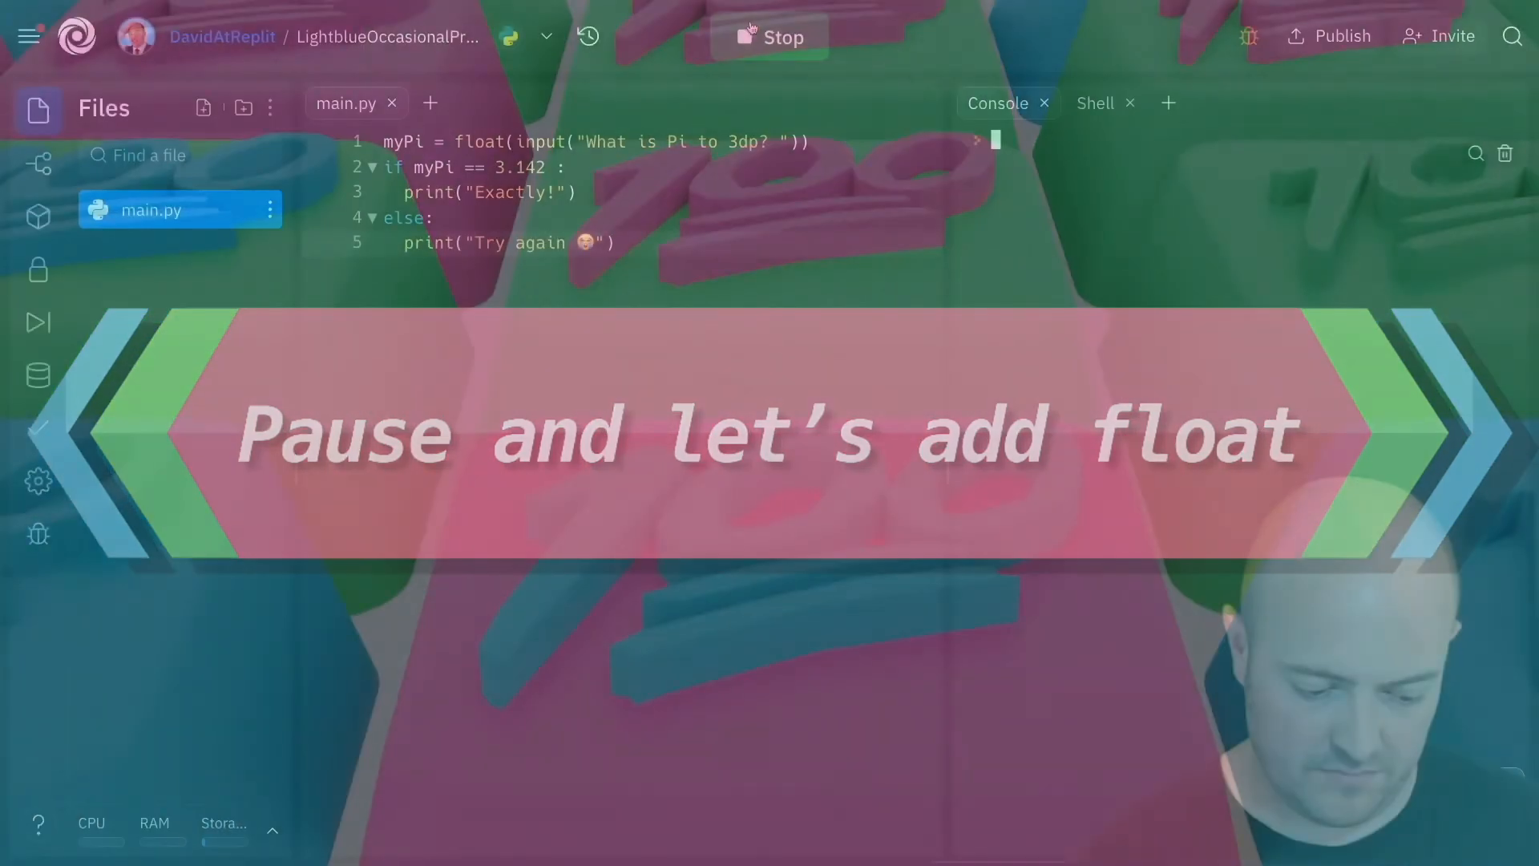
pyautogui.write('3.142')
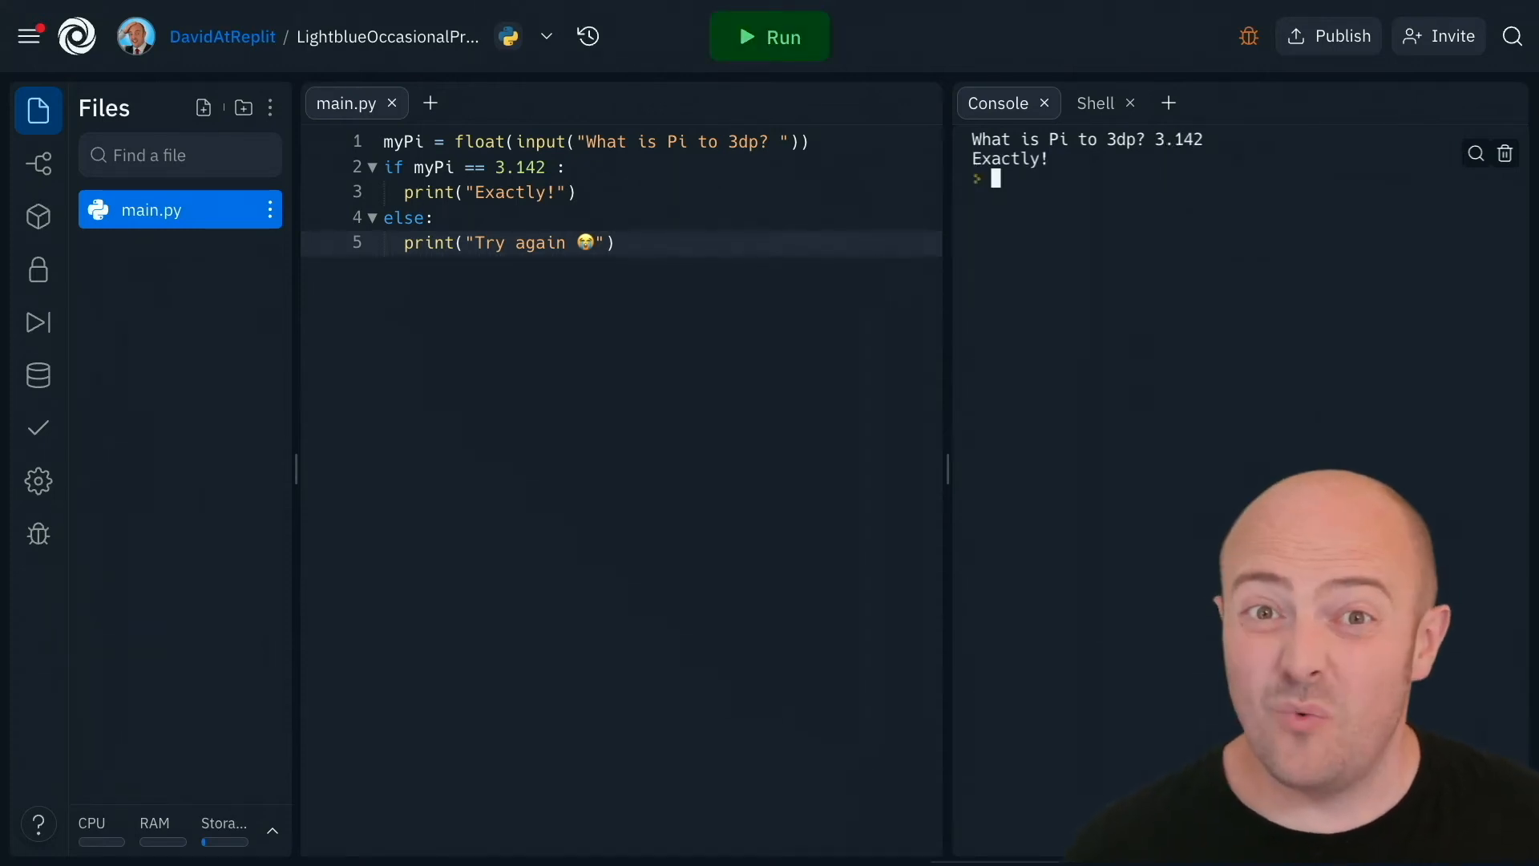
pyautogui.click(769, 37)
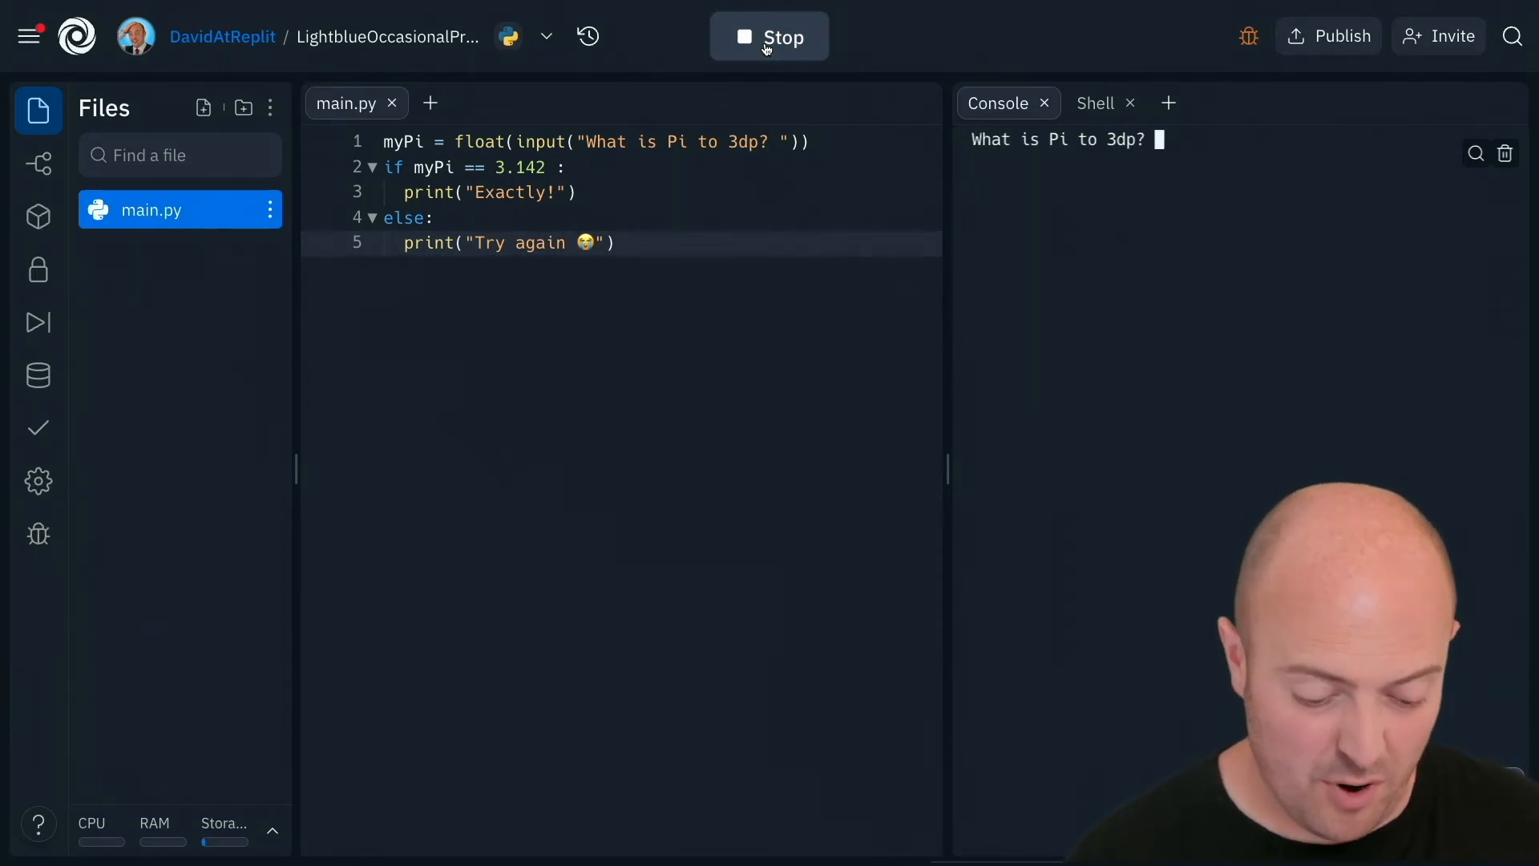
pyautogui.write('5.4')
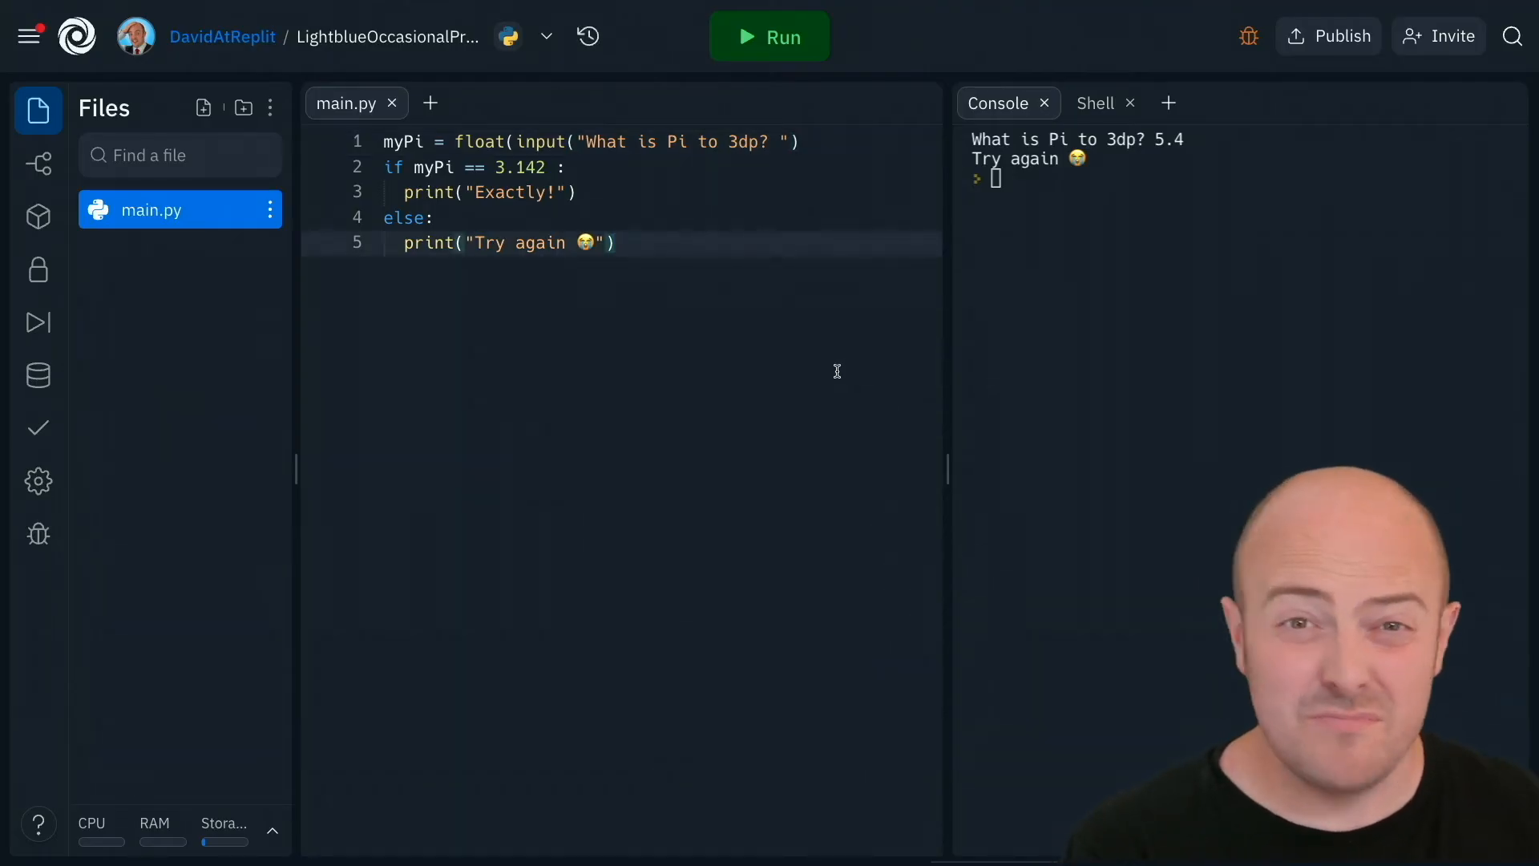
# Rerun the Pi quiz to surface the SyntaxError on line 2's comparison
pyautogui.click(769, 37)
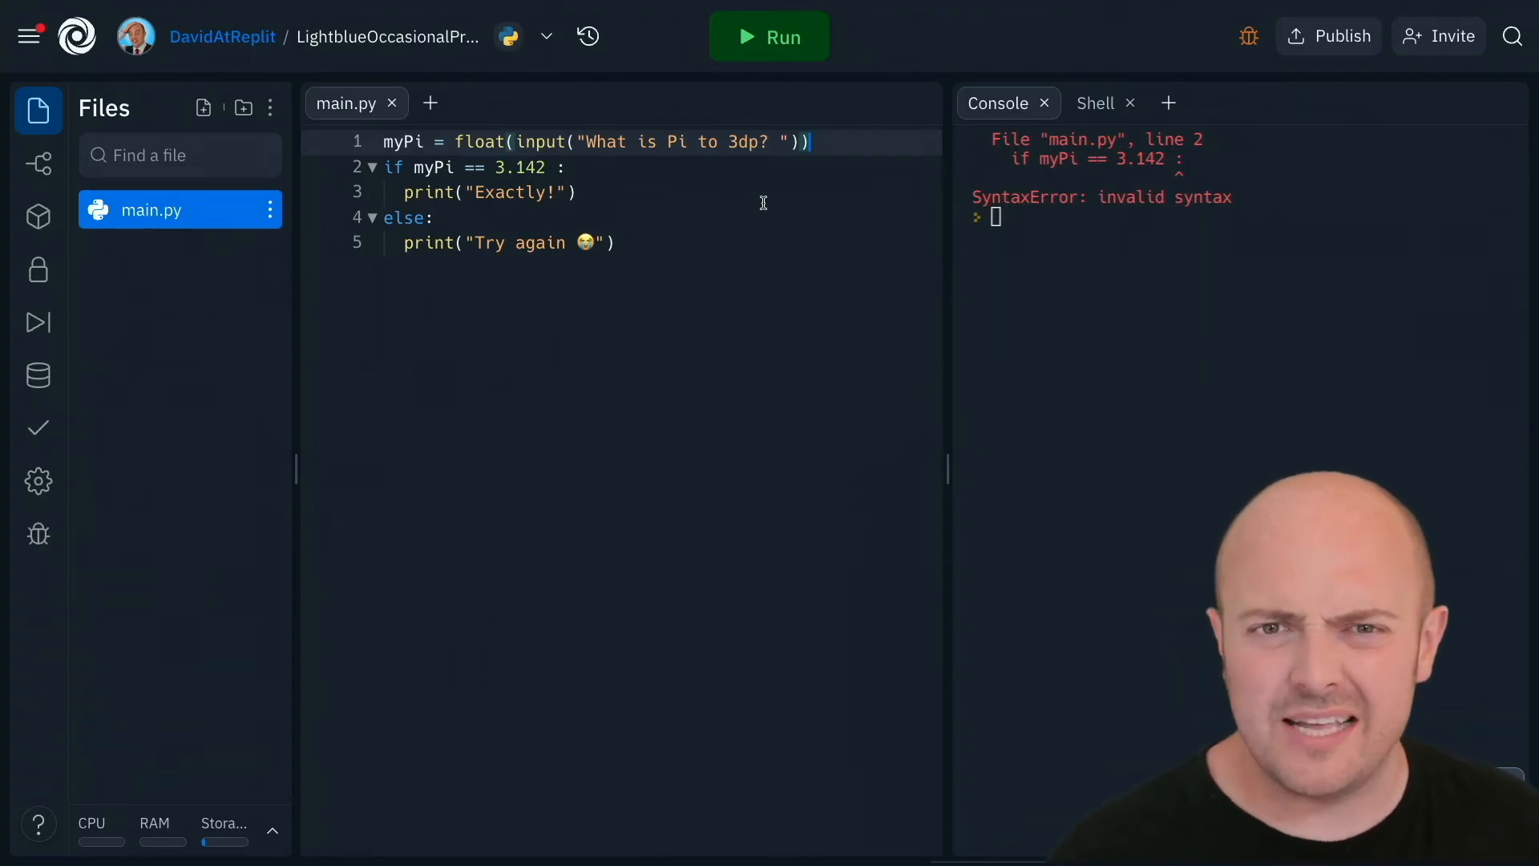
pyautogui.moveTo(779, 364)
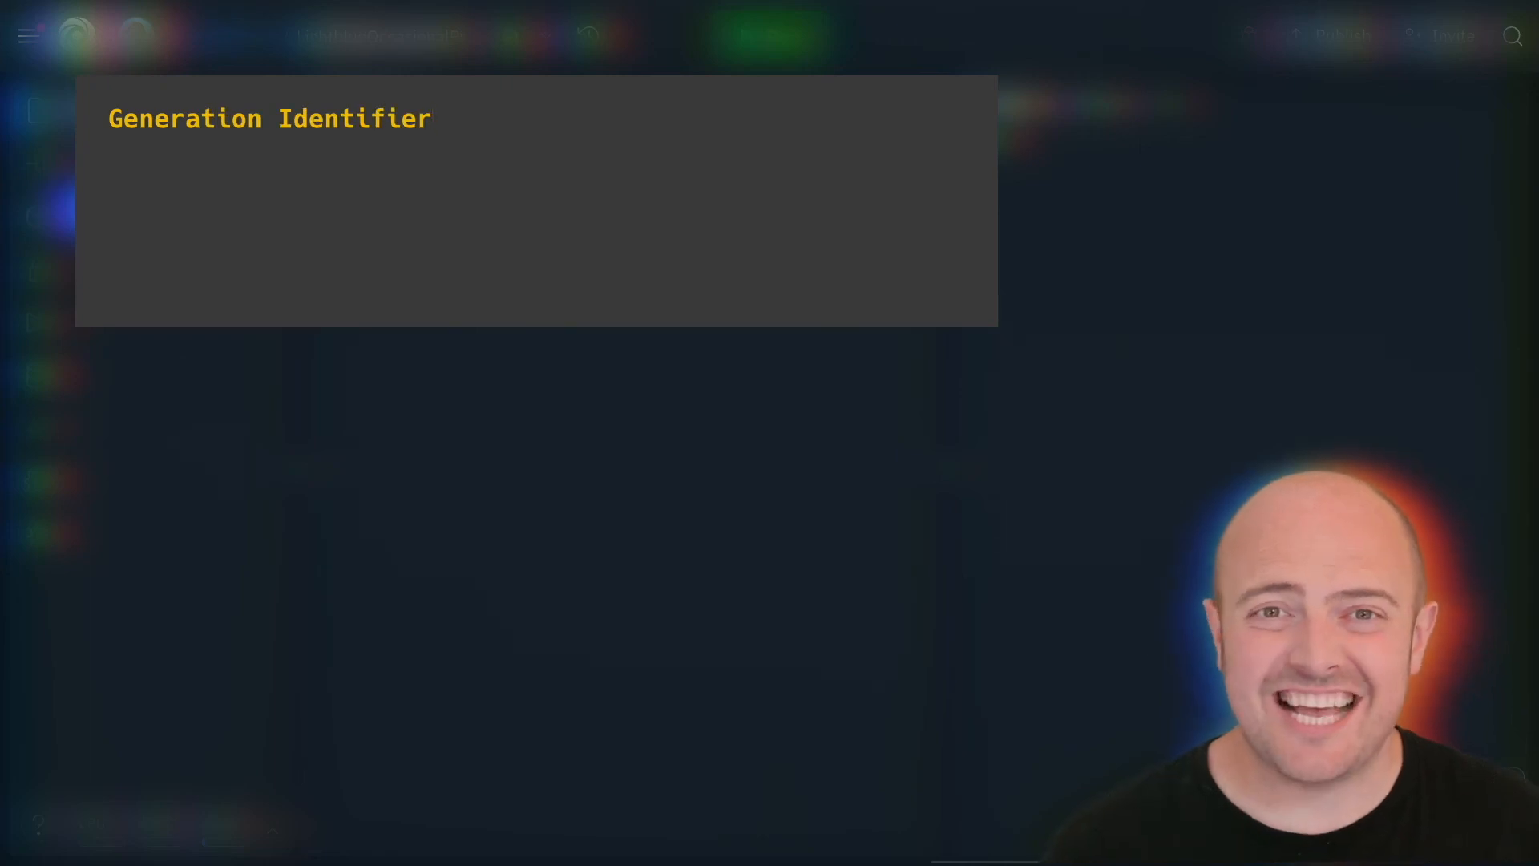
pyautogui.write('Which year were you born?')
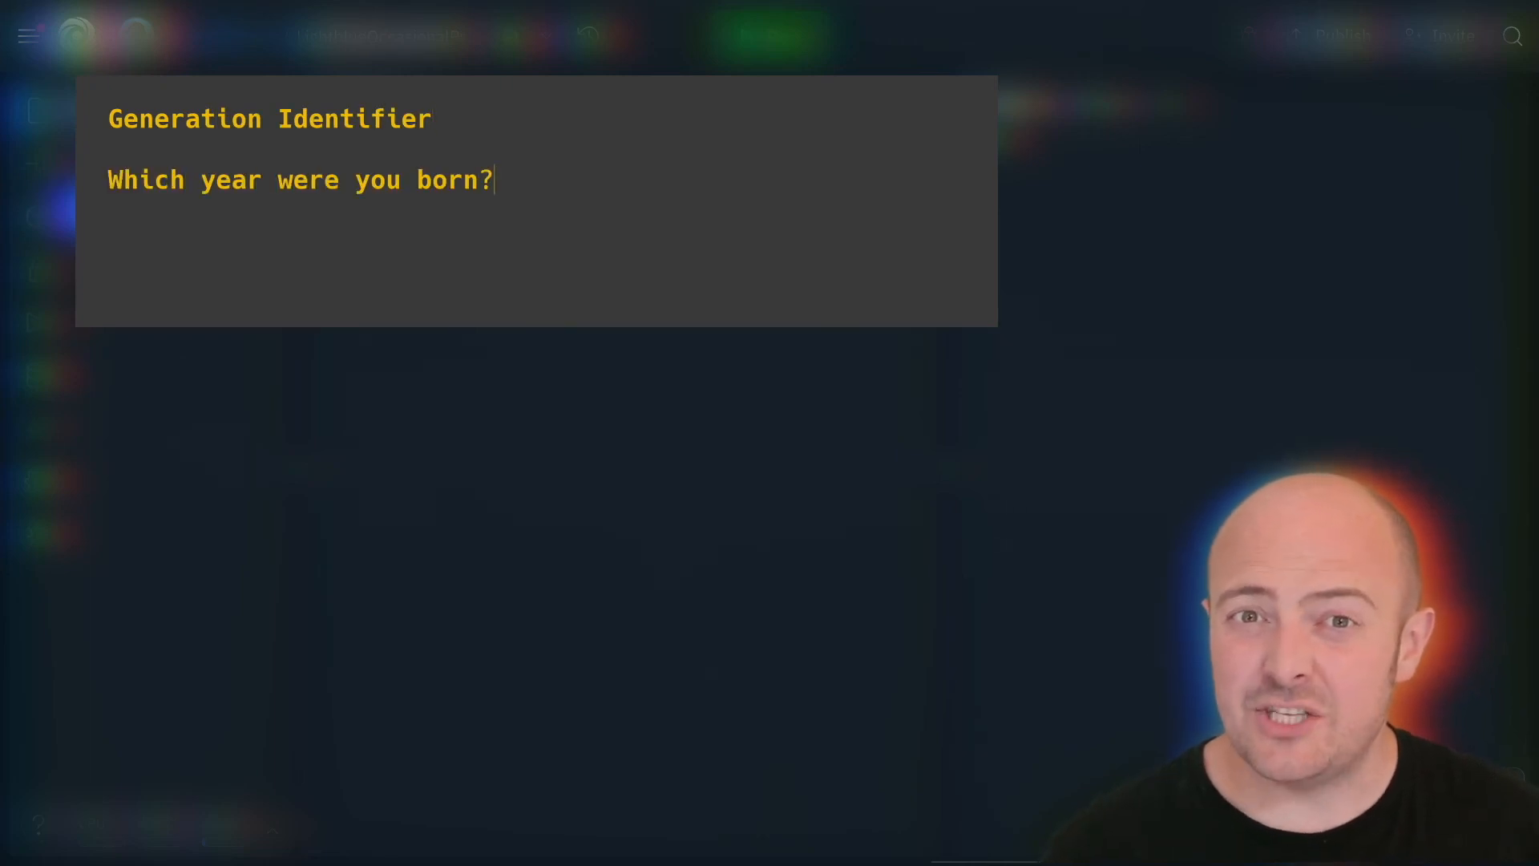
pyautogui.write('1988')
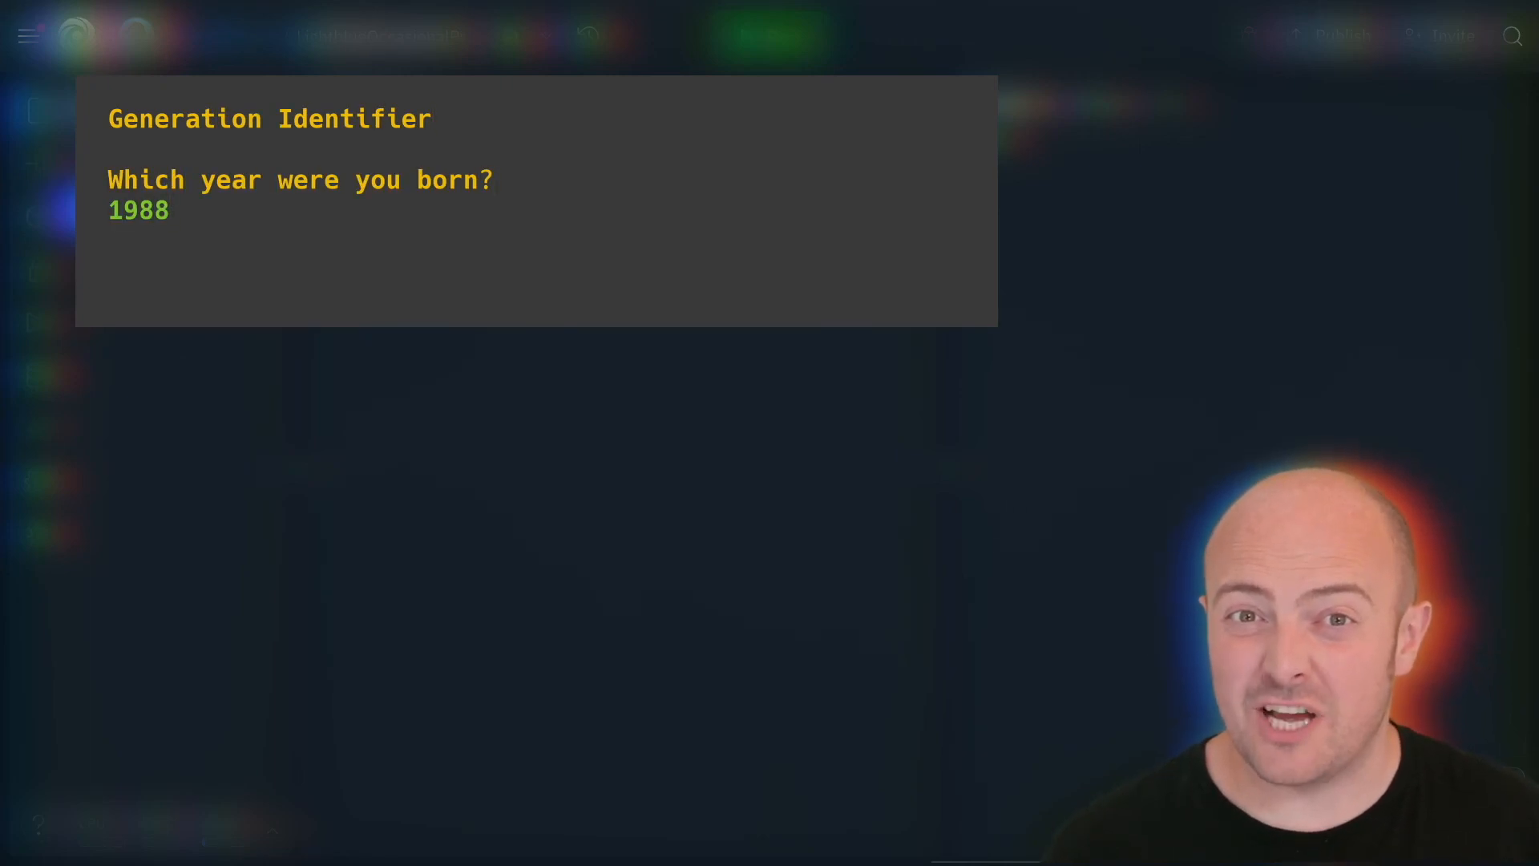
pyautogui.write('Hah! Millennial! Avocado toast and Starbucks much!')
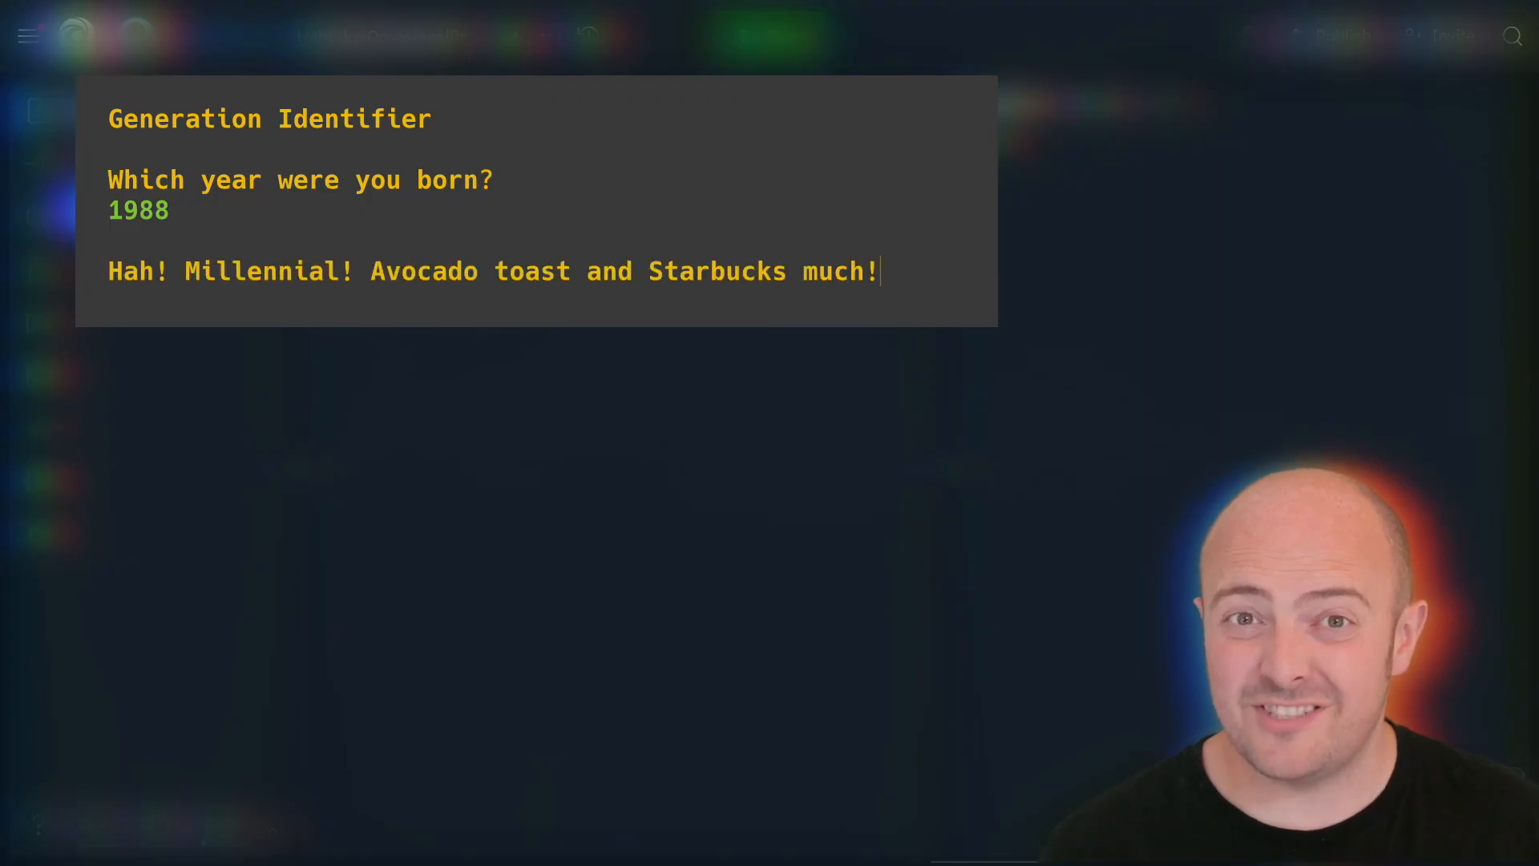